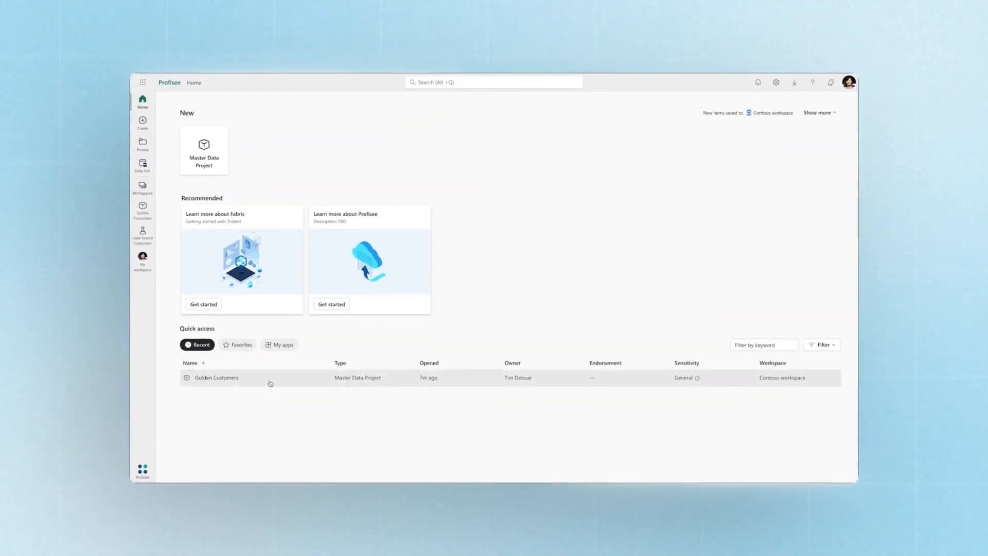
- Show the Customers entity list of the Golden Customers master data project
left_click(217, 377)
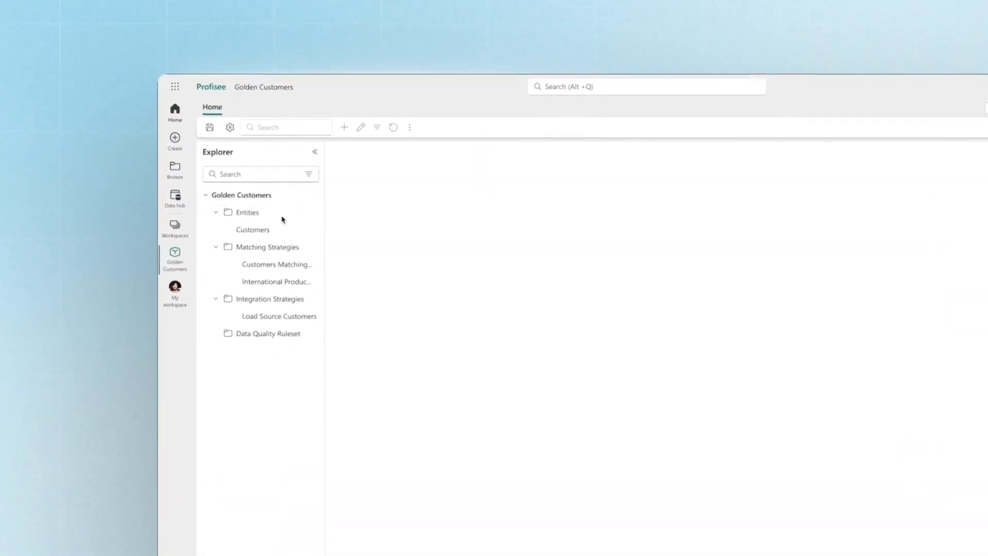
left_click(252, 229)
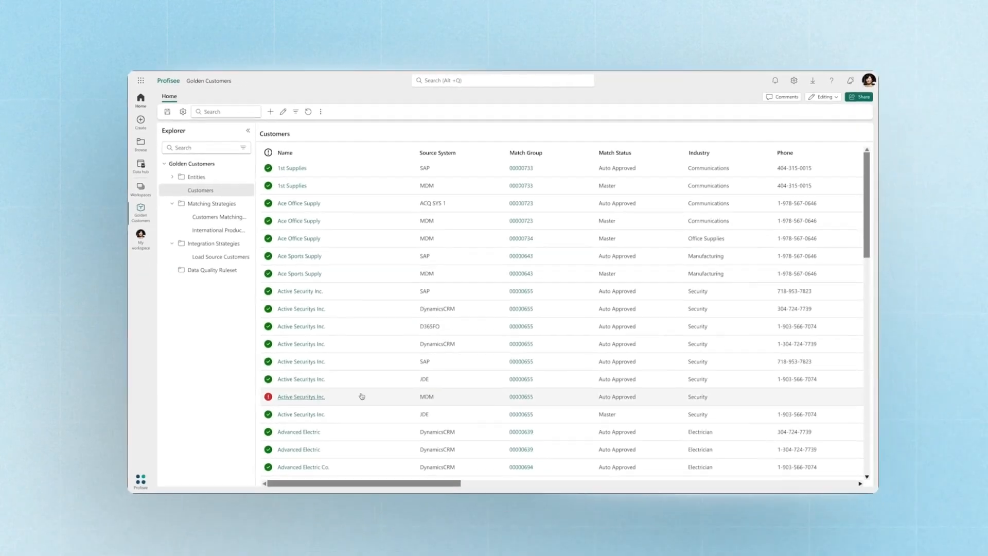
- View the match cluster for the red-flagged Active Securitys Inc. record
left_click(300, 396)
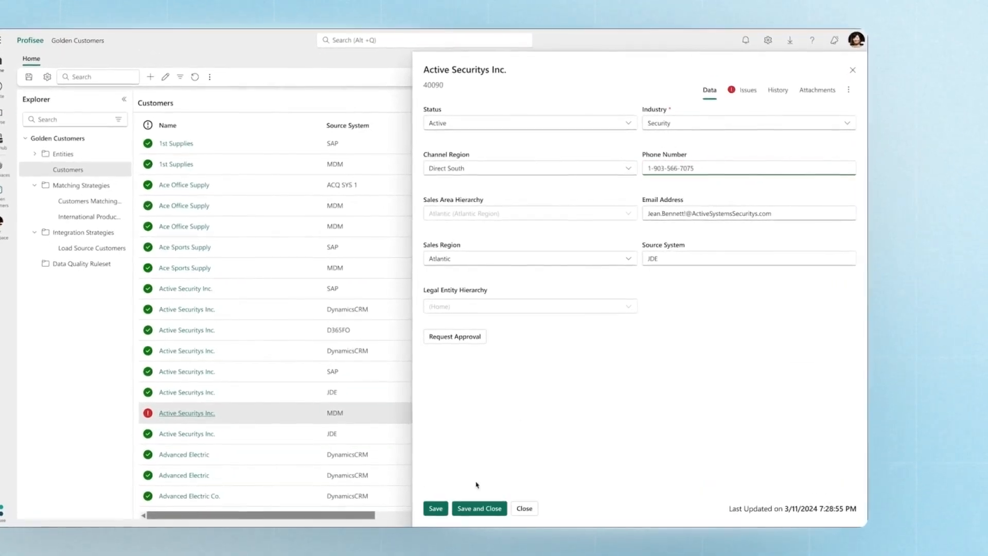
left_click(524, 507)
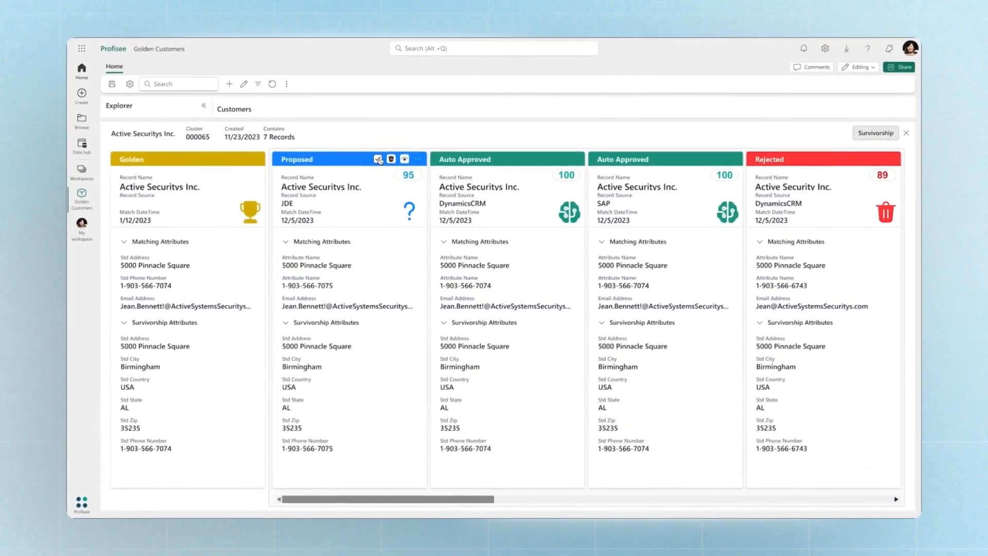
left_click(378, 159)
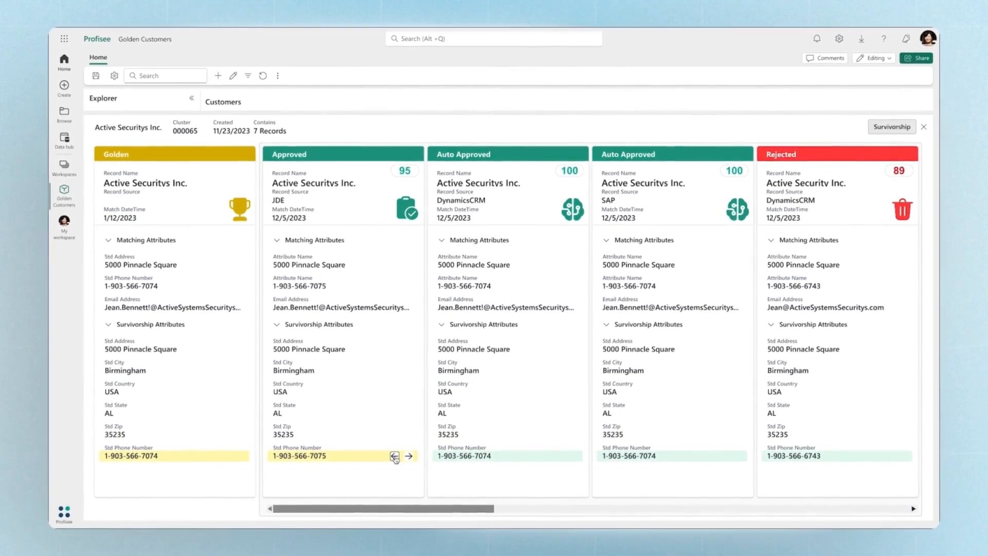
left_click(410, 456)
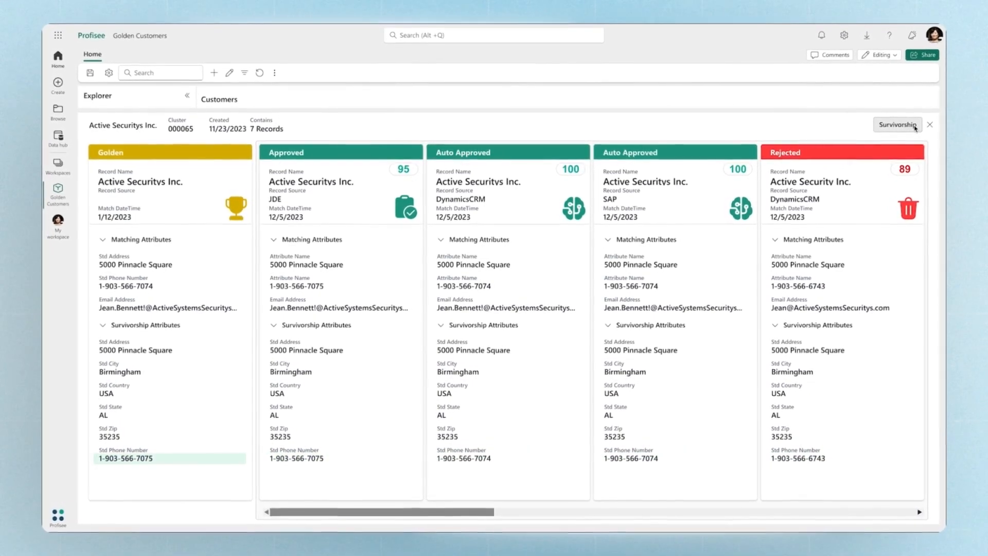
left_click(929, 125)
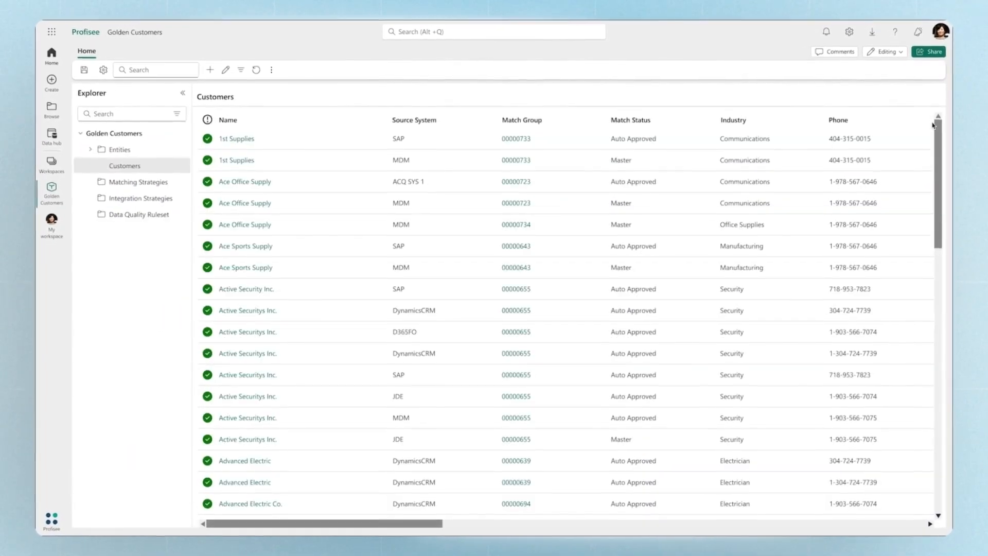